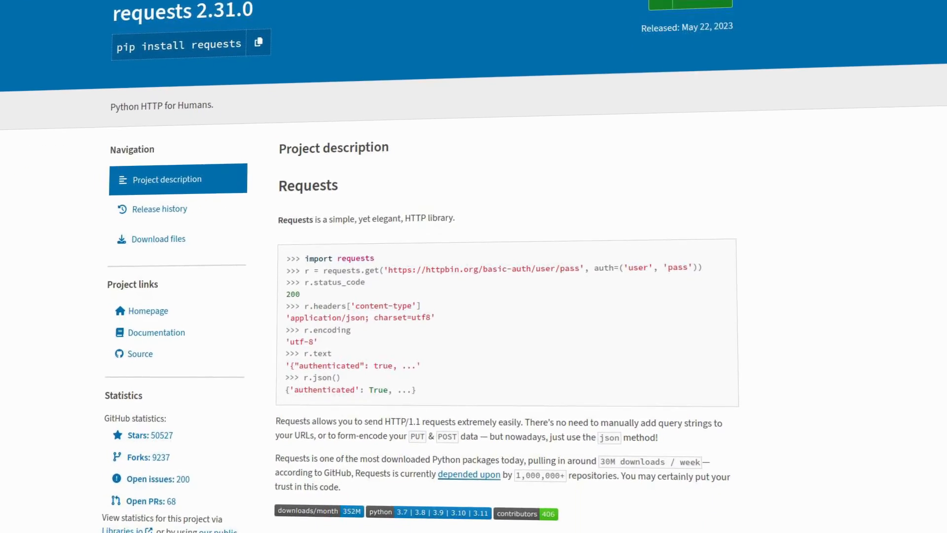
scroll(down, 3)
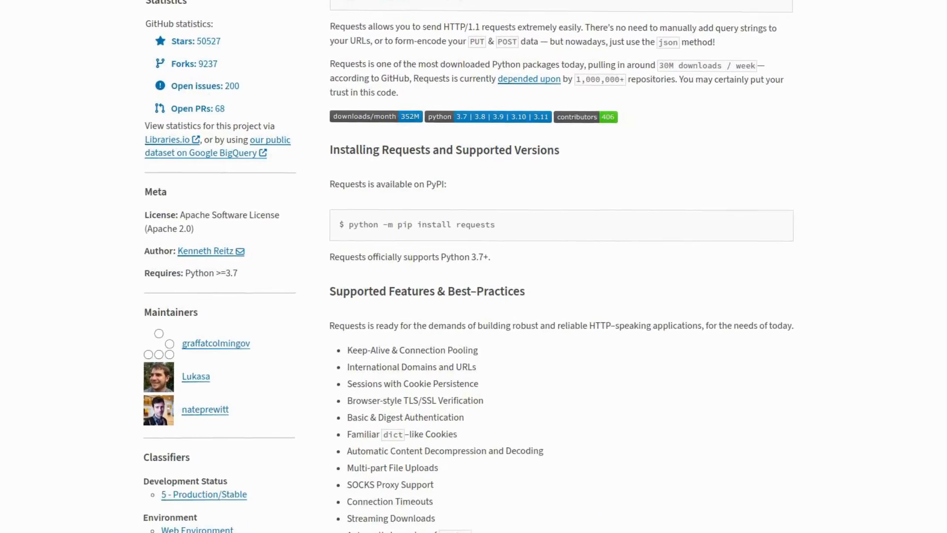
scroll(down, 3)
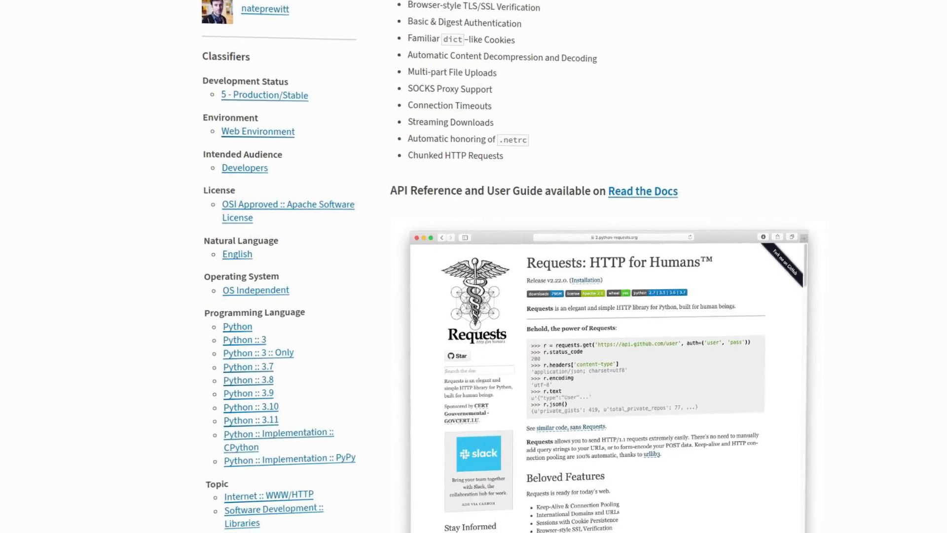
scroll(down, 3)
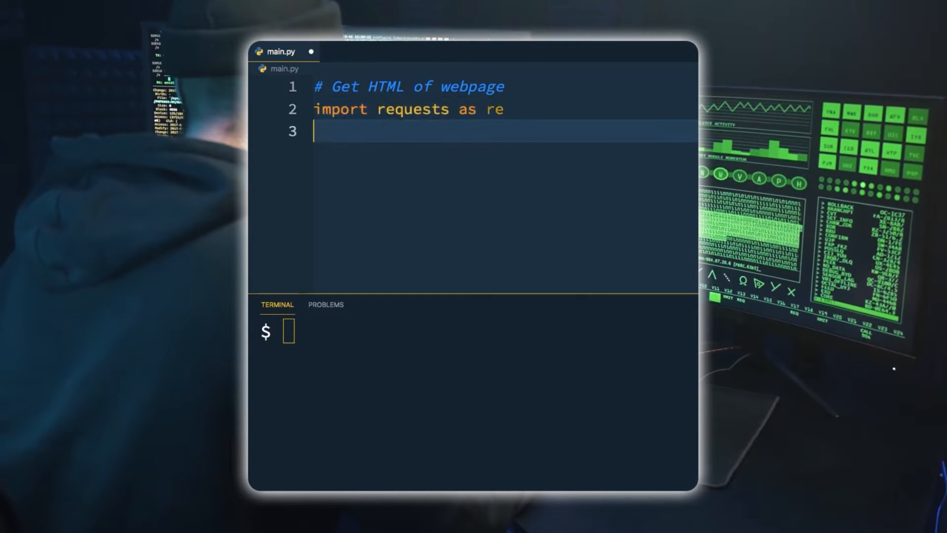
text(re.get(''))
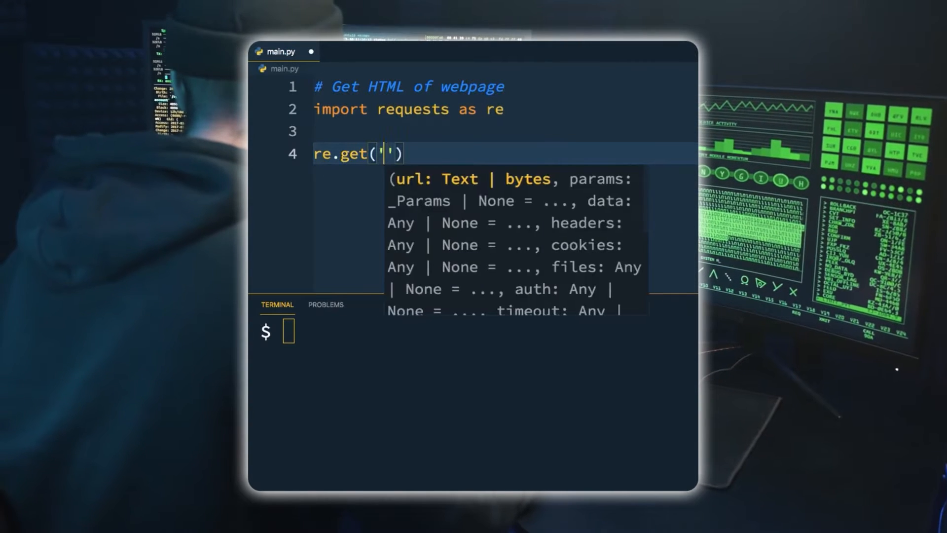